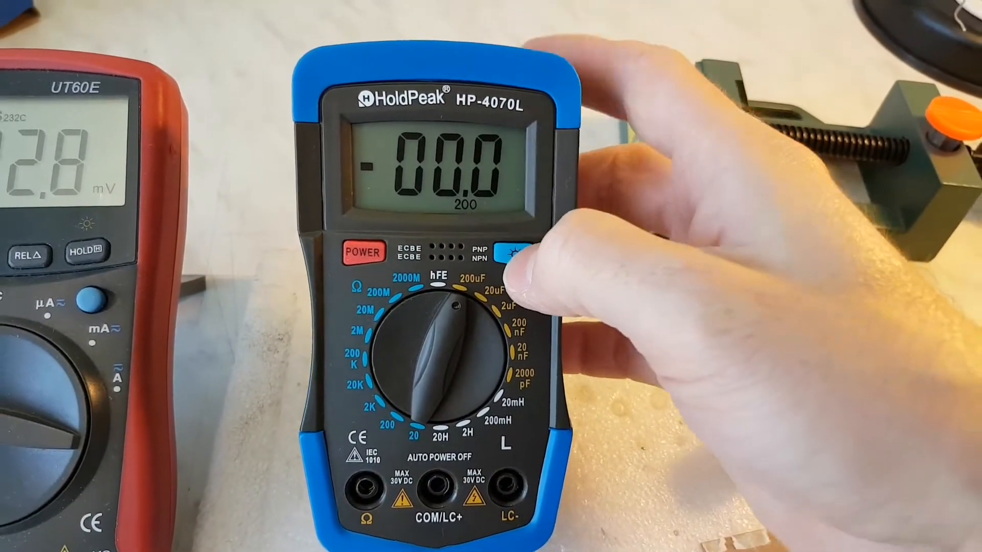
left_click(512, 250)
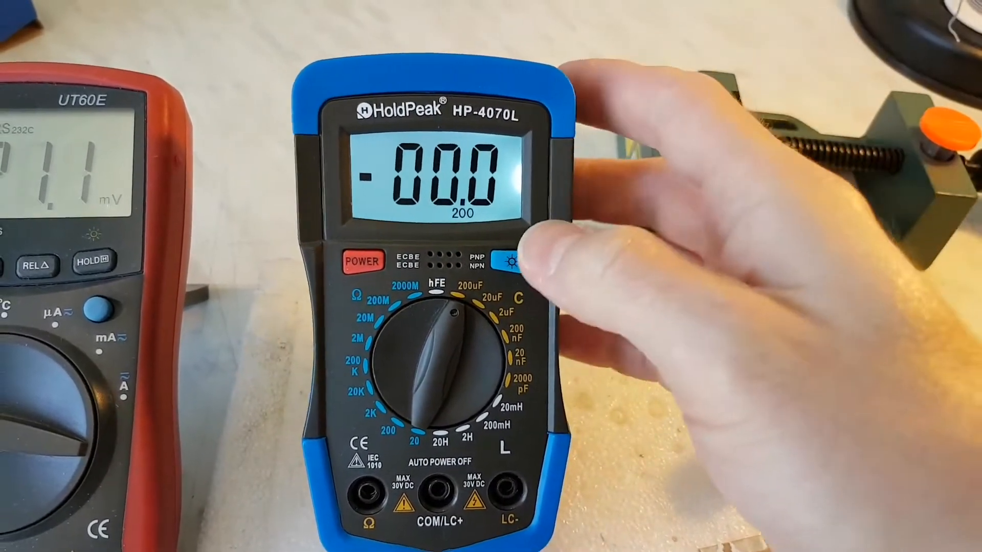